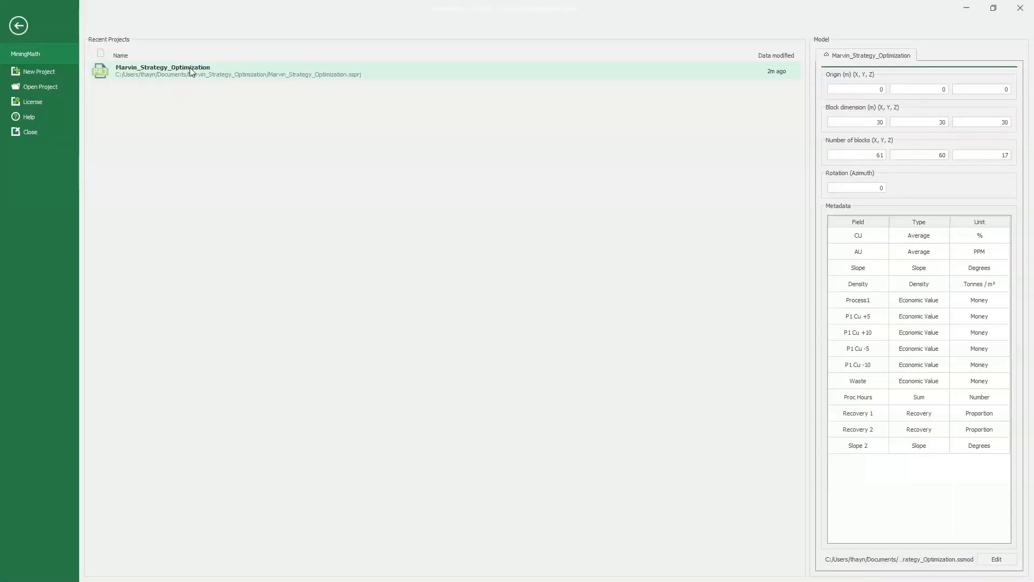
# - Open the Marvin_Strategy_Optimization project and bring up actions for the BaseCase scenario
pyautogui.doubleClick(163, 71)
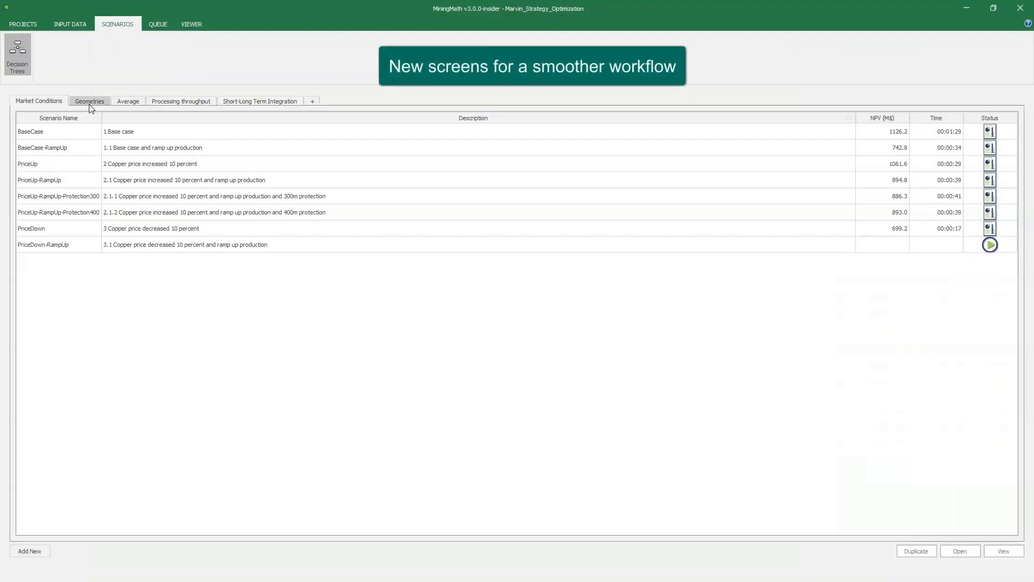
pyautogui.rightClick(59, 131)
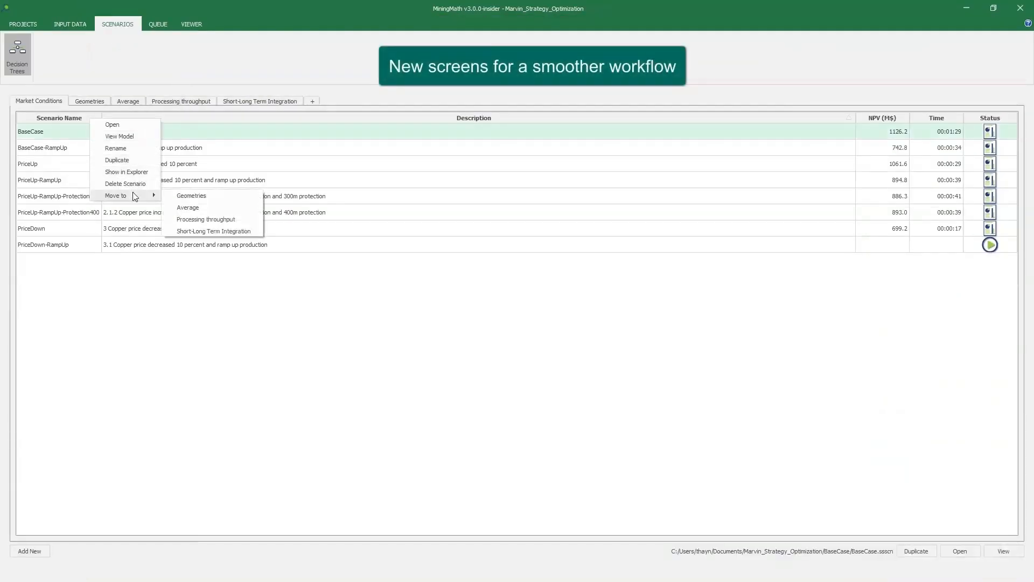
# - In BaseCase Destinations groups, toggle Dump 1 so Group 1 holds Dump 1 and Process 2
pyautogui.click(69, 24)
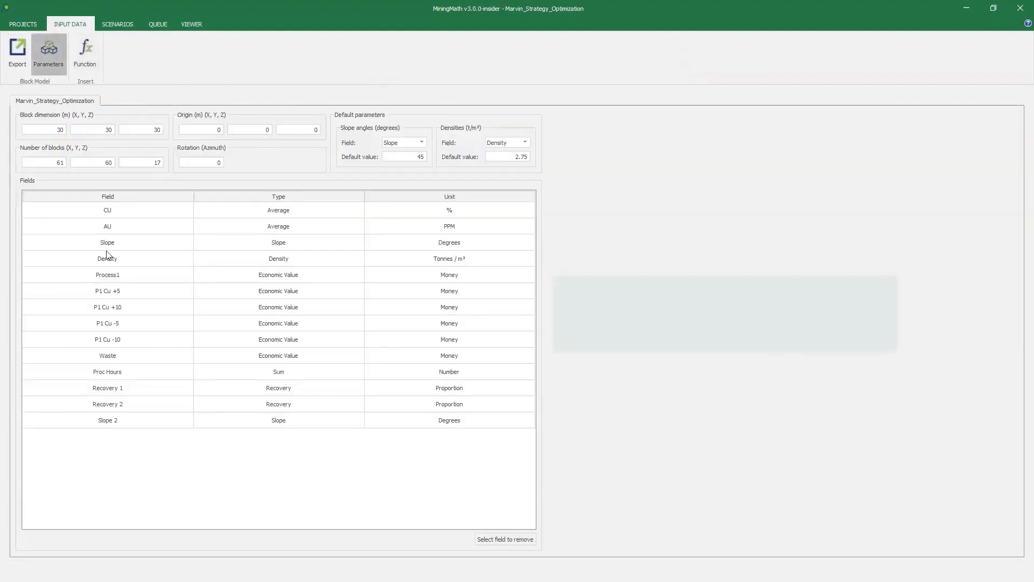
pyautogui.click(84, 54)
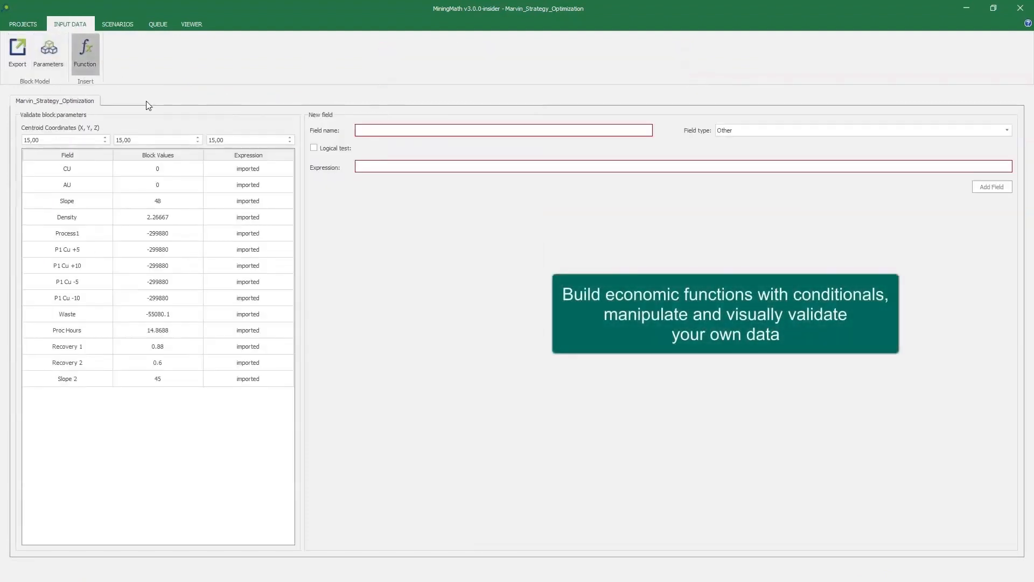
pyautogui.click(118, 23)
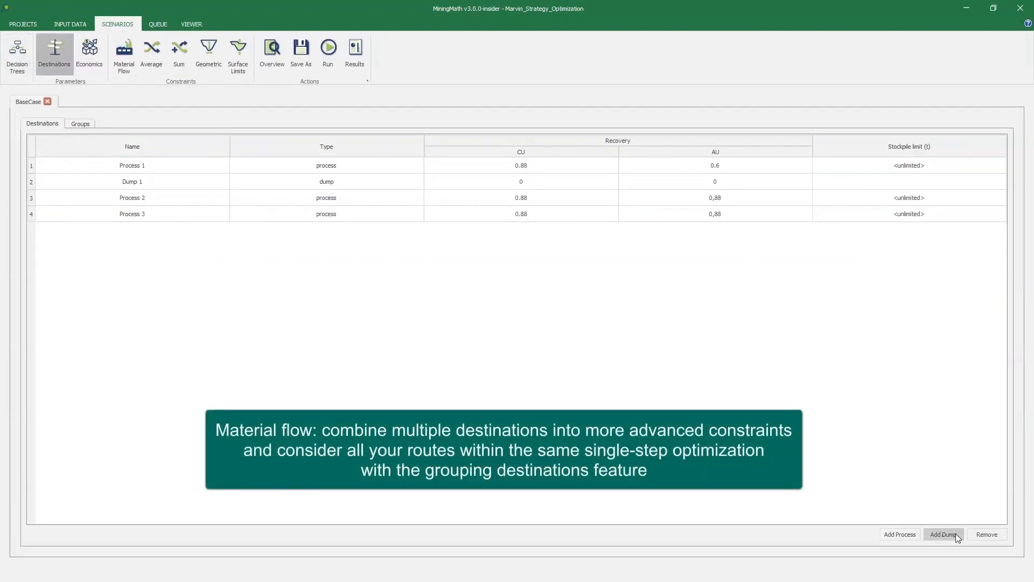
pyautogui.click(79, 122)
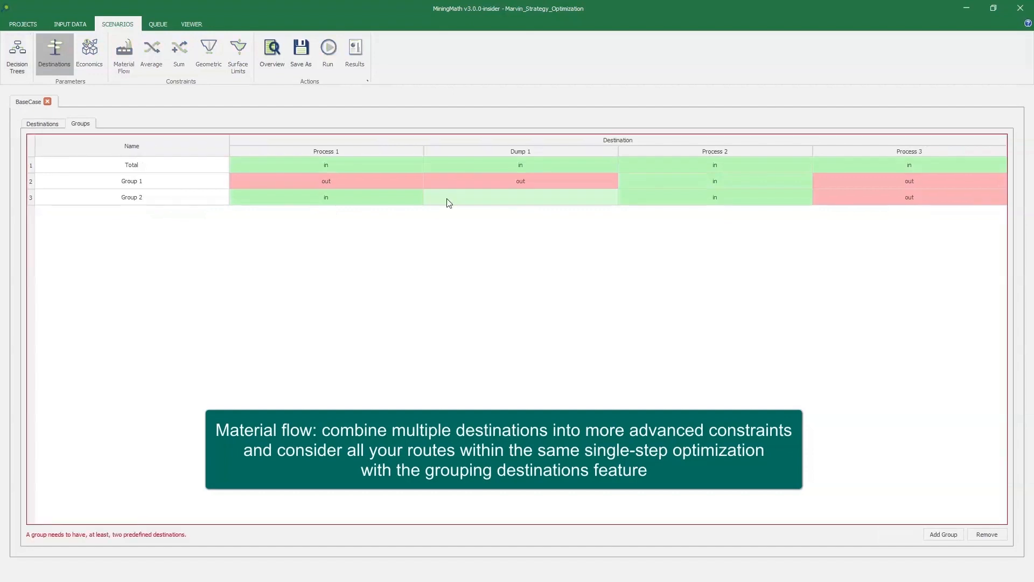
pyautogui.click(520, 196)
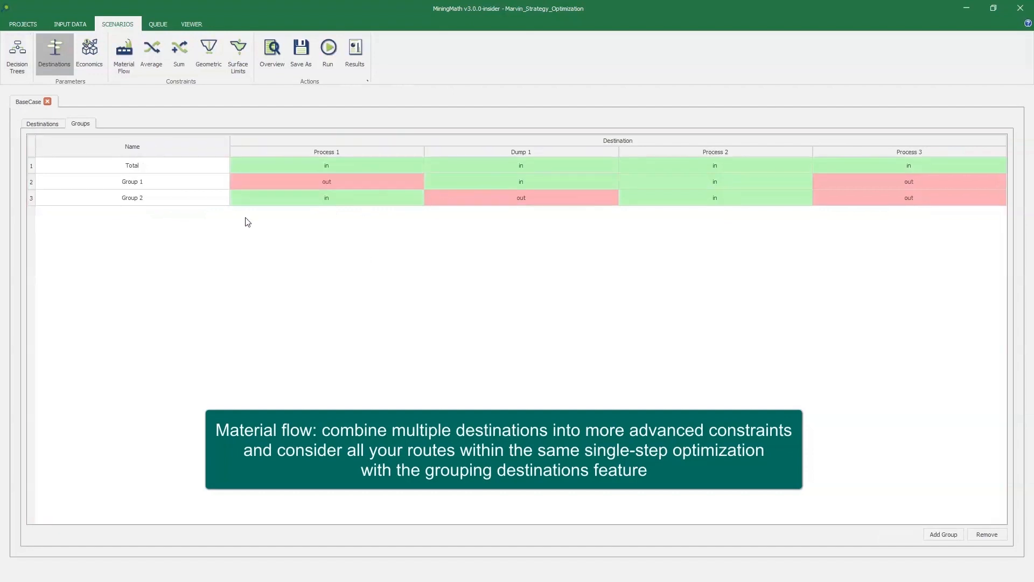
# - Review BaseCase economics, keeping Years (1) timeframe and P1 Cu -5 for Process 1 periods 3–5
pyautogui.click(90, 53)
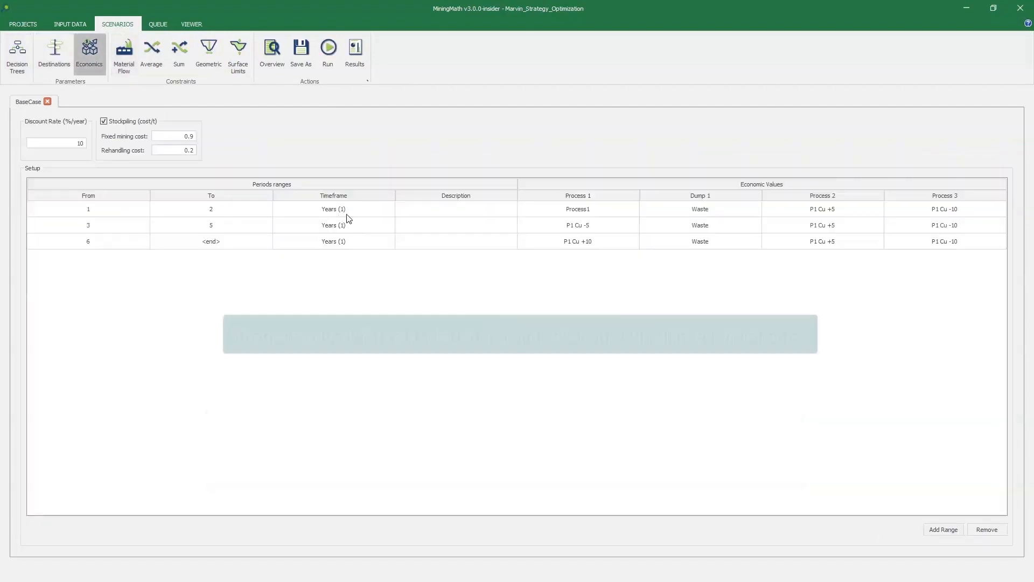
pyautogui.click(333, 208)
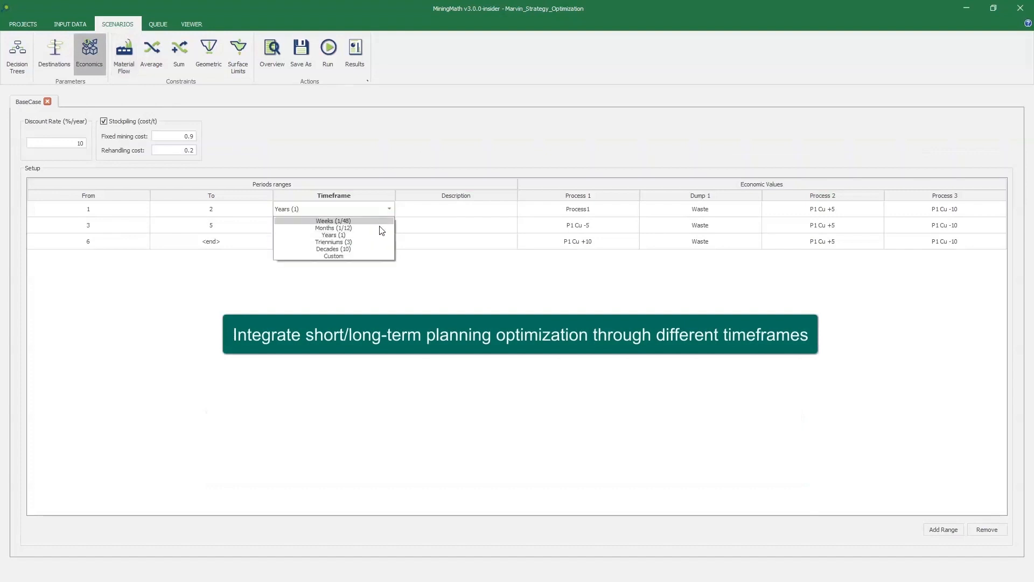
pyautogui.click(332, 235)
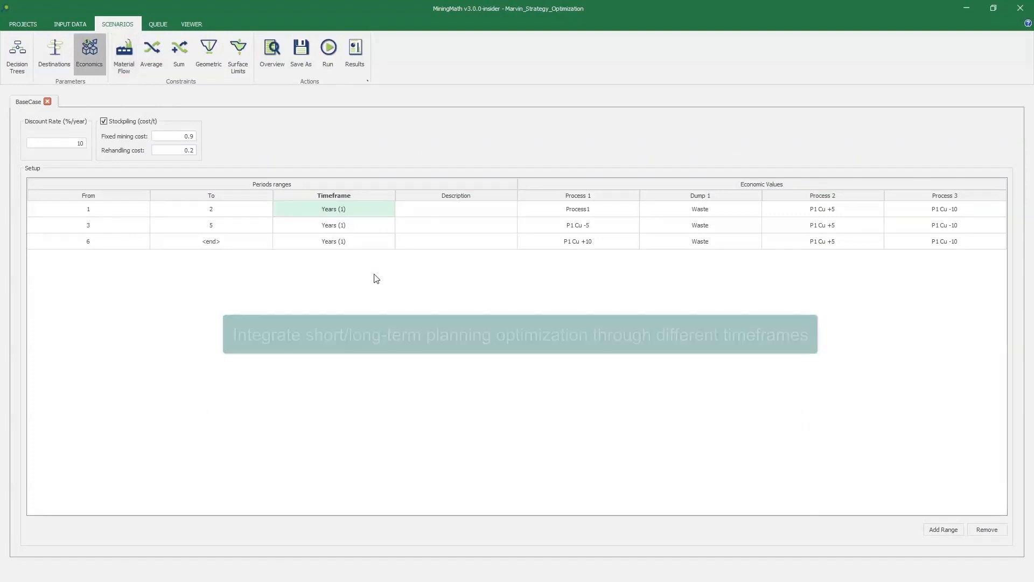
pyautogui.click(577, 226)
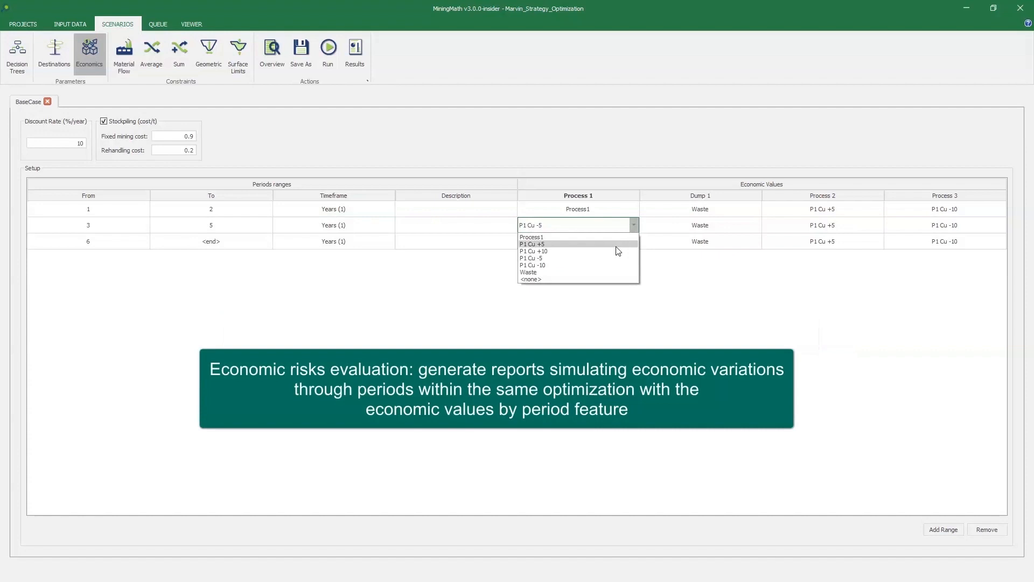
pyautogui.click(531, 245)
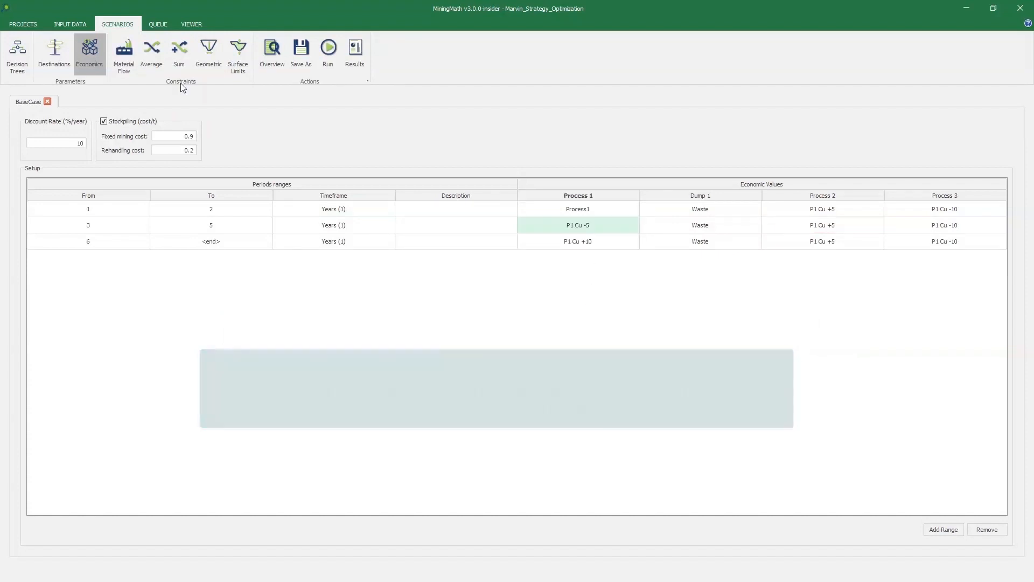
# - Review Material Flow, Sum and Geometric constraints, then preview the periods 1–2 restrict-mining surface in 3D
pyautogui.click(123, 54)
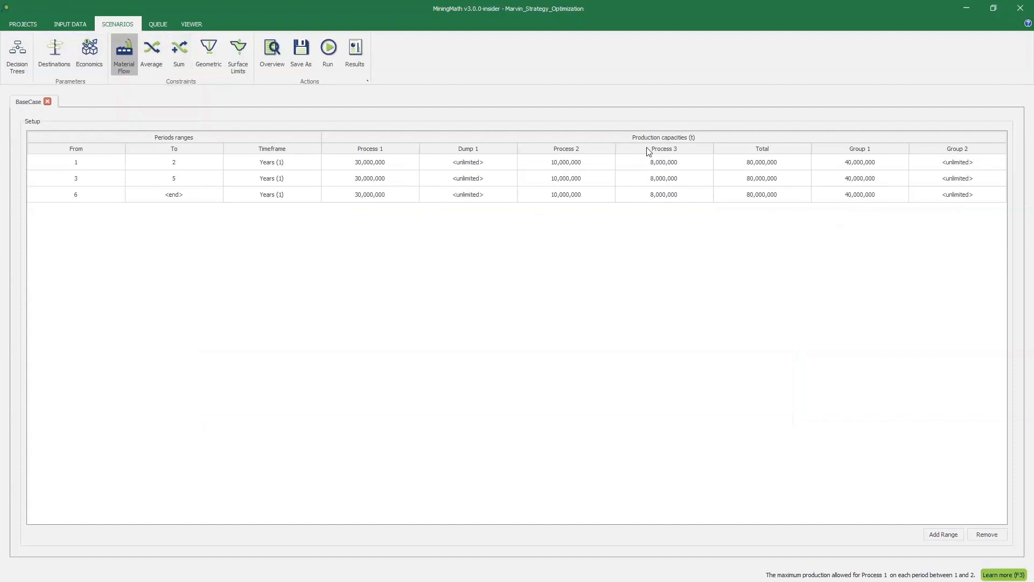
pyautogui.click(178, 53)
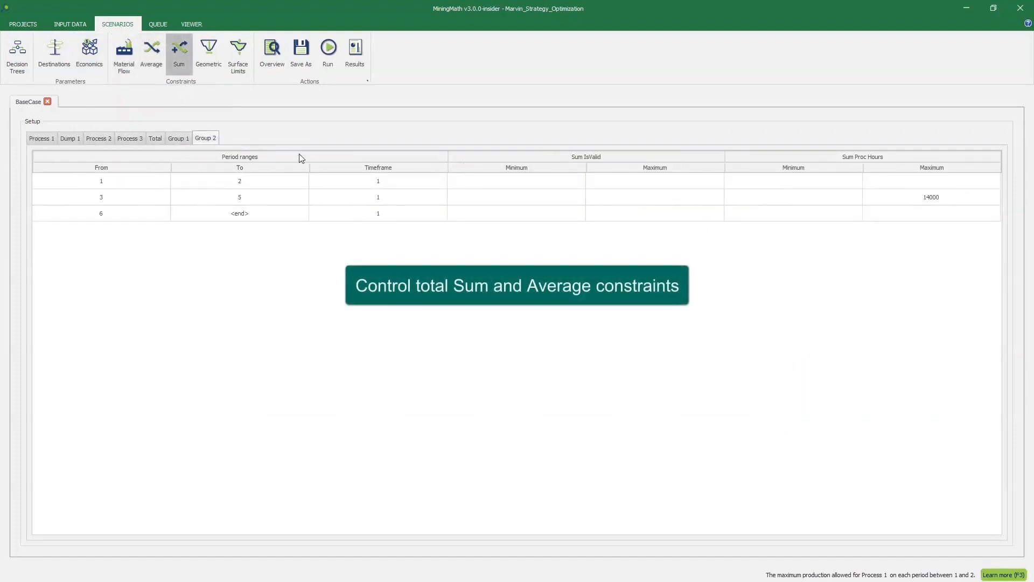
pyautogui.click(930, 196)
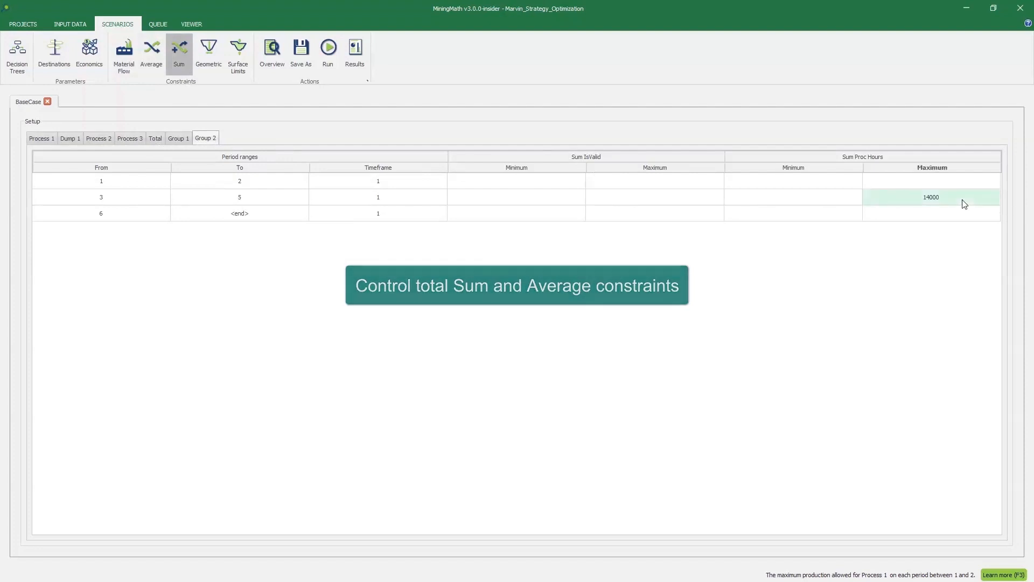
pyautogui.click(208, 53)
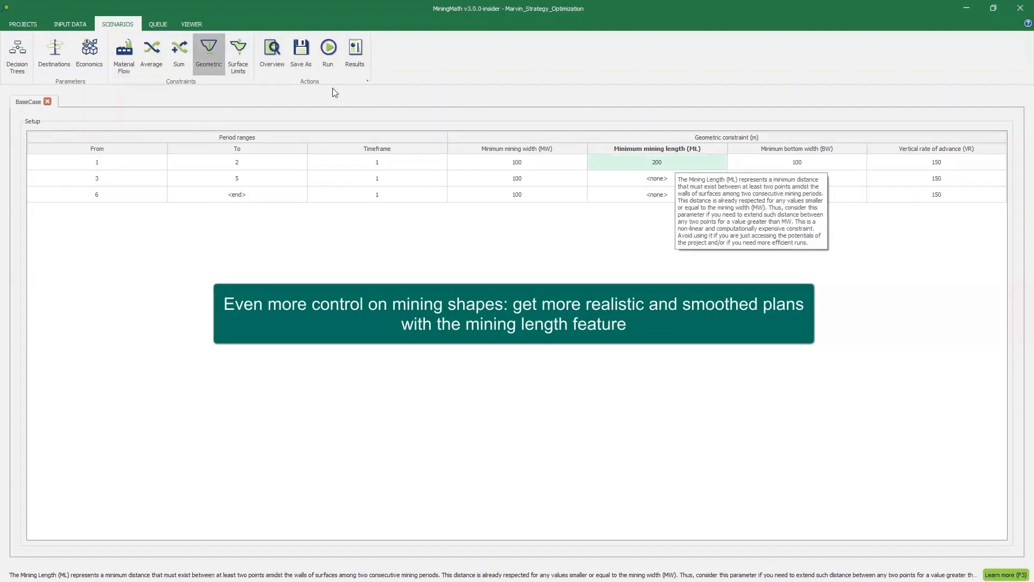
pyautogui.click(237, 54)
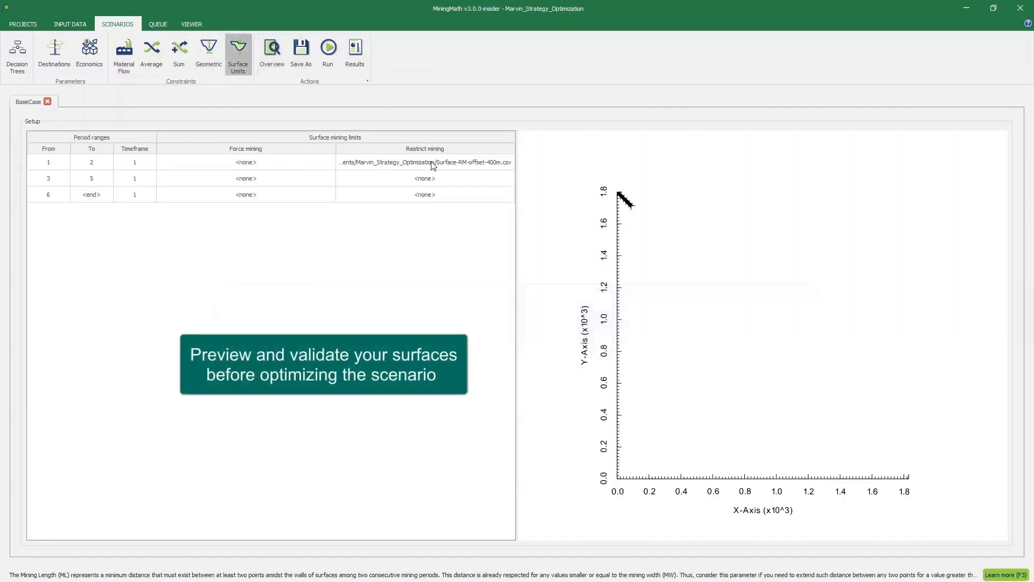
pyautogui.click(425, 162)
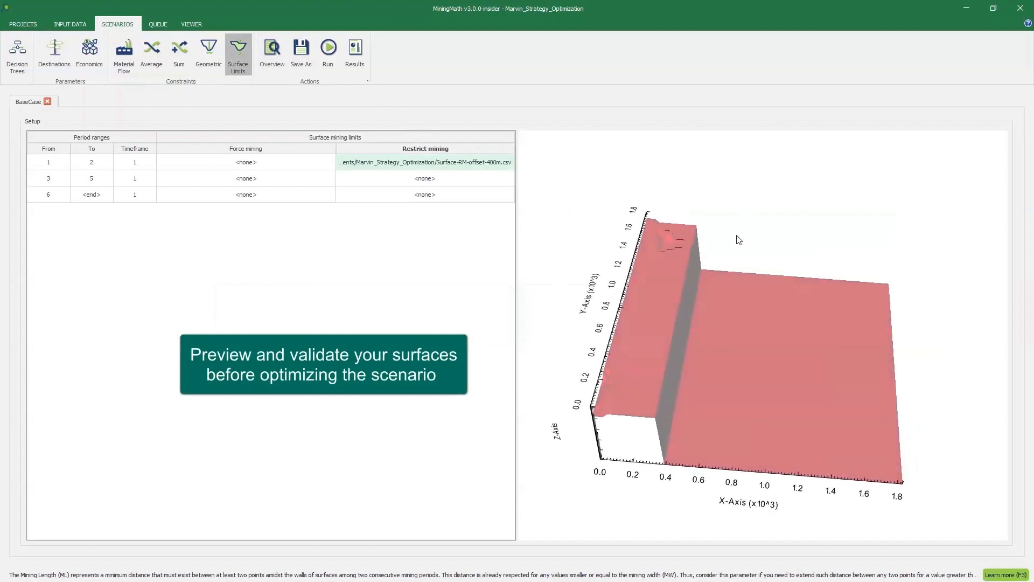
# - Run BaseCase optimization and queue BaseBW100 and another Geometries scenario
pyautogui.click(328, 52)
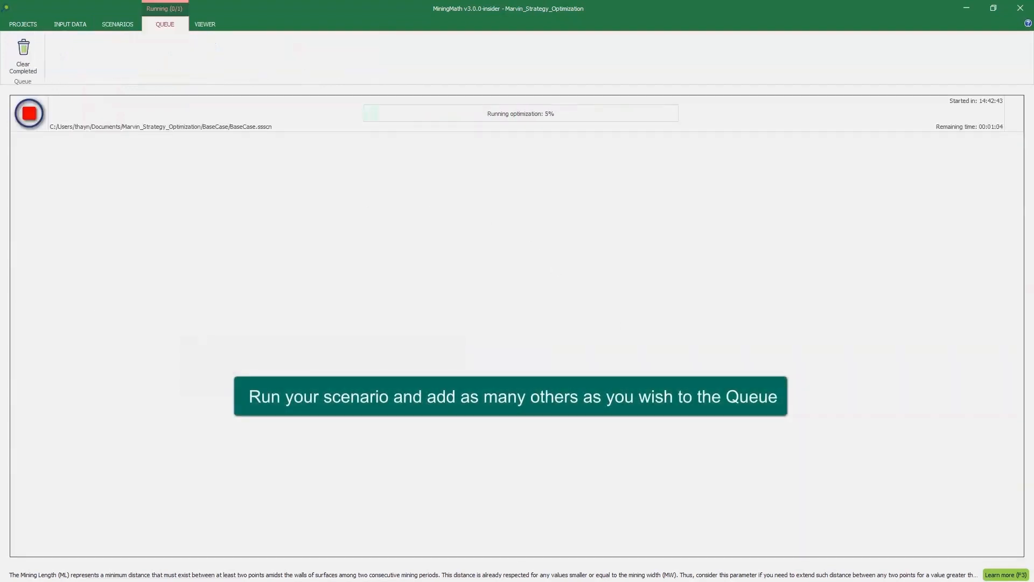
pyautogui.click(117, 23)
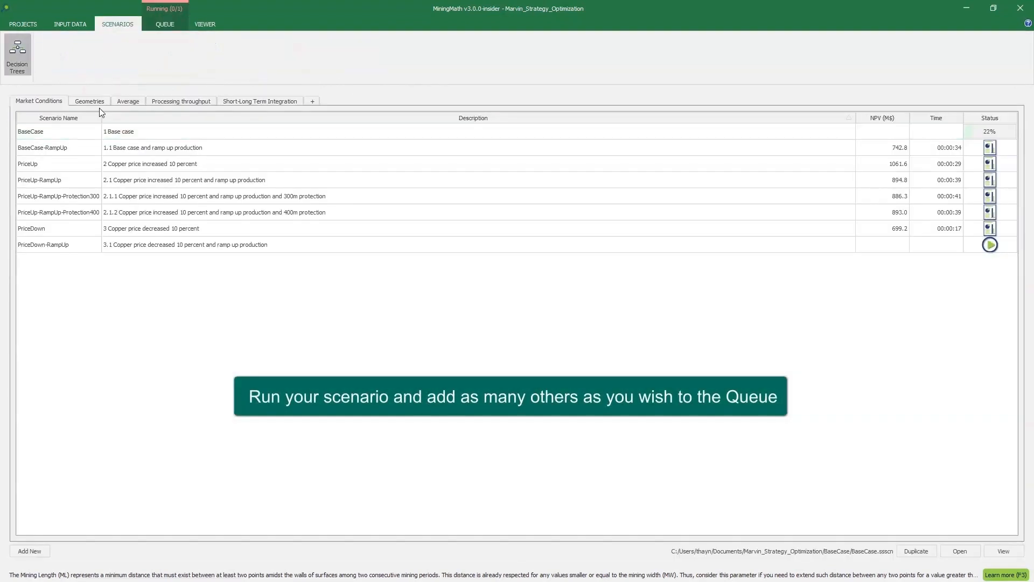
pyautogui.click(90, 101)
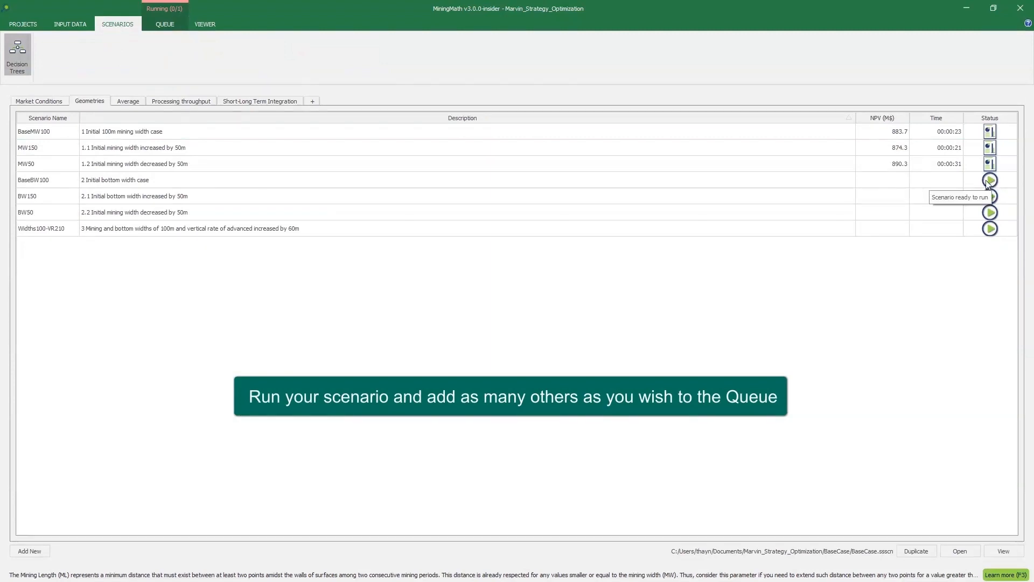
pyautogui.click(989, 180)
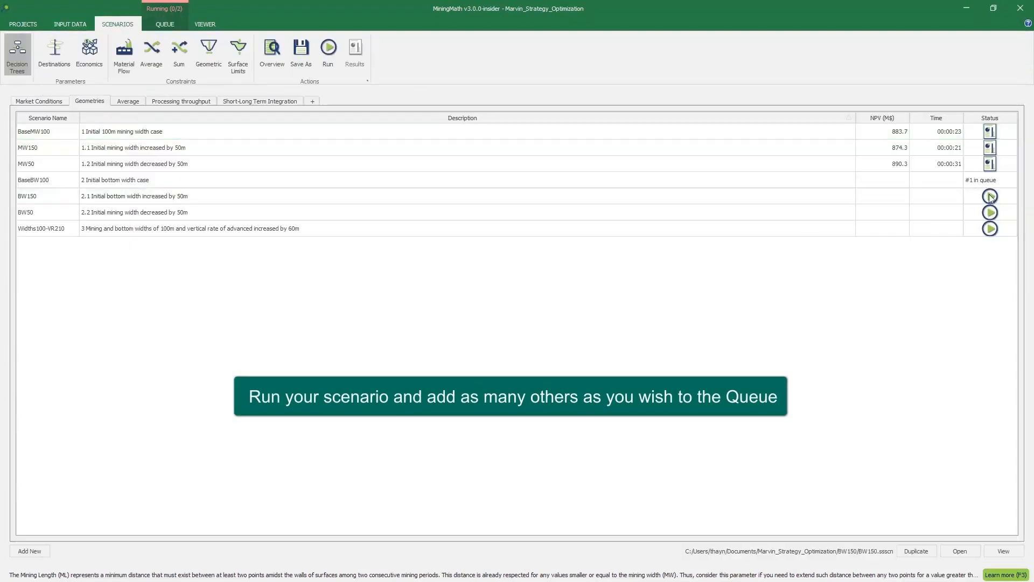
pyautogui.click(989, 212)
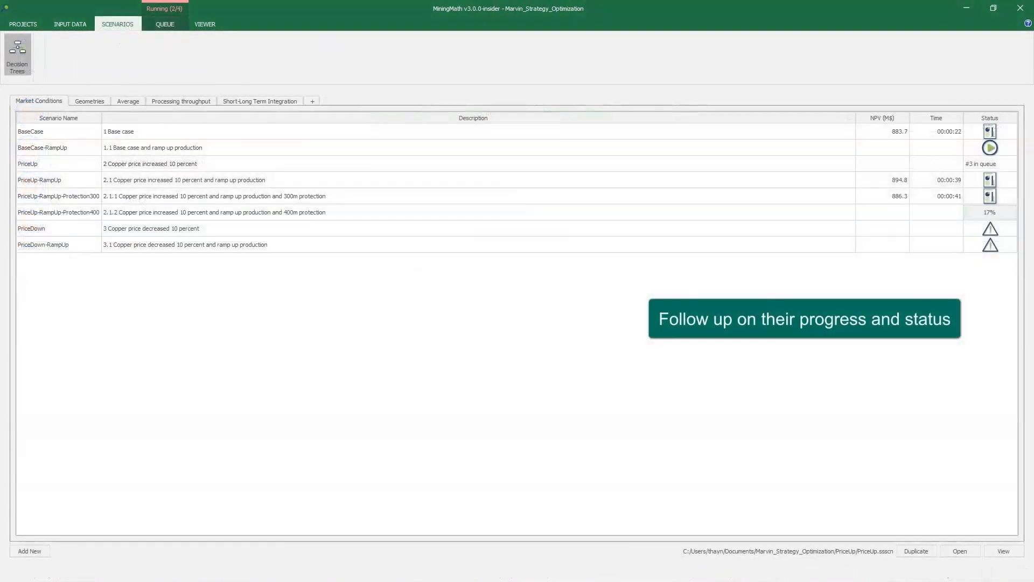
# - From the Queue, view the finished scenario's Period Mined pit in 3D and its BaseCase results tables
pyautogui.click(164, 24)
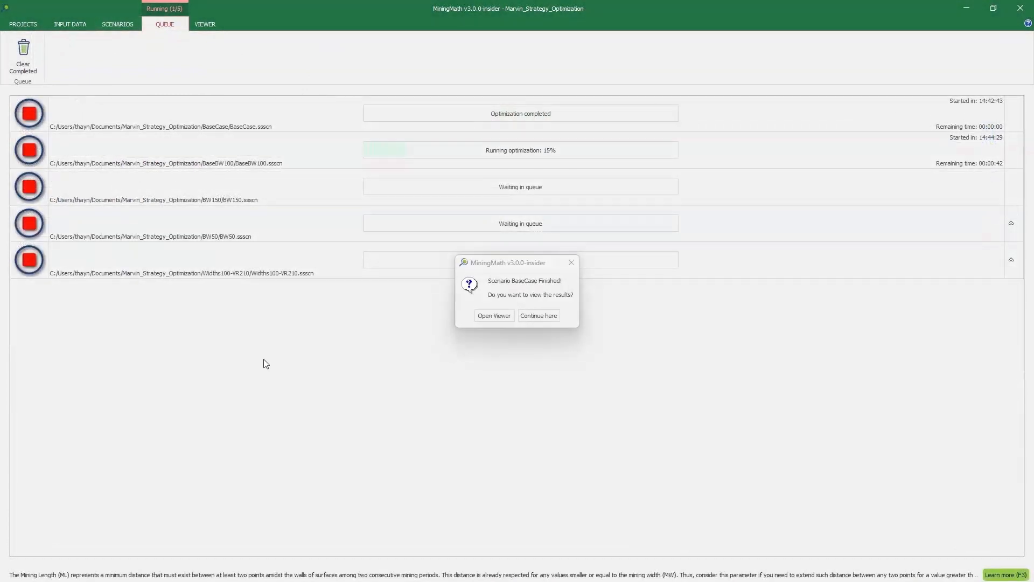
pyautogui.click(493, 316)
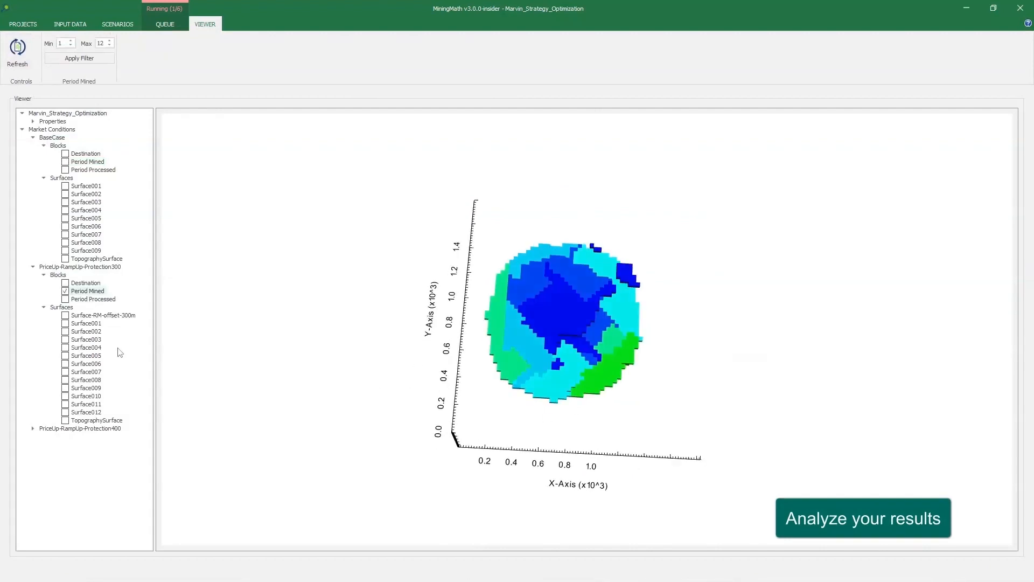
pyautogui.click(64, 315)
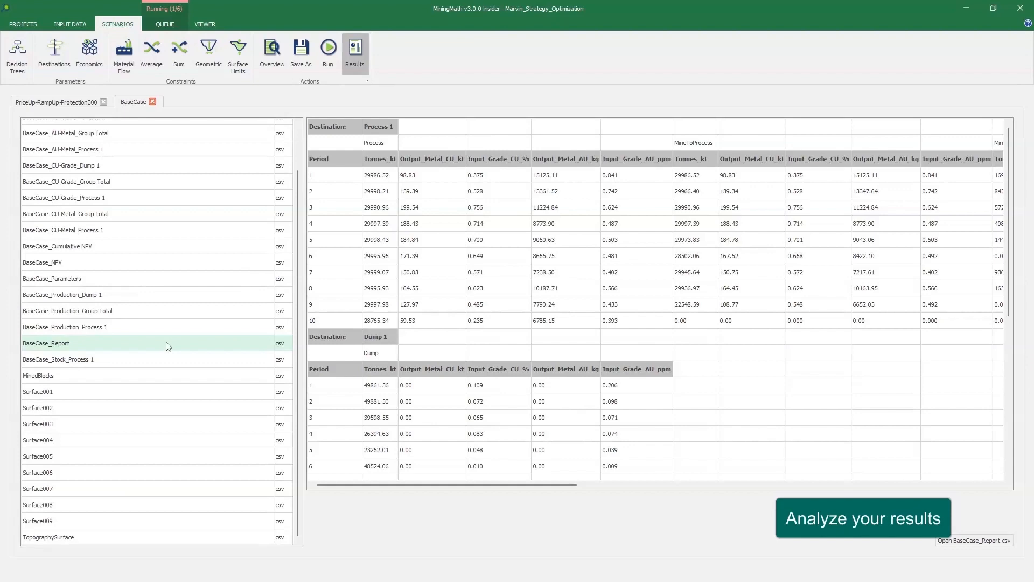
# - Scroll BaseCase_Report, review Cumulative NPV by period, and display the MinedBlocks table
pyautogui.scroll(-3)
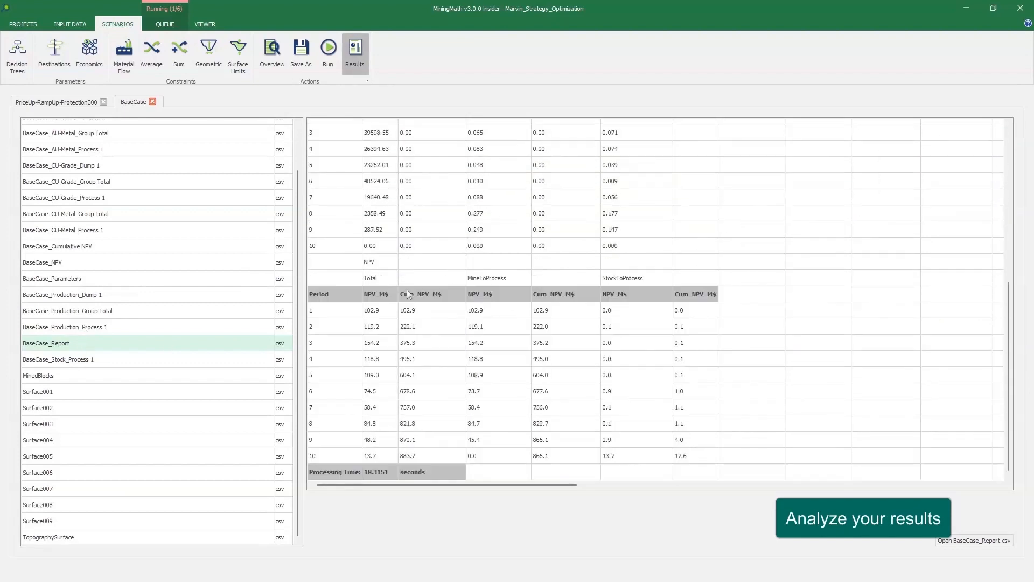
pyautogui.click(38, 375)
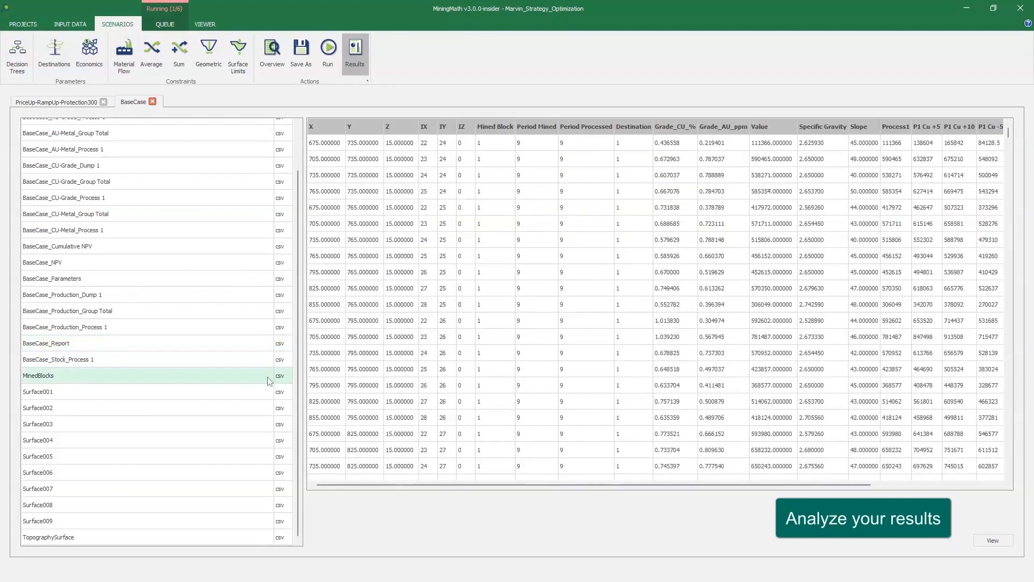
pyautogui.click(57, 246)
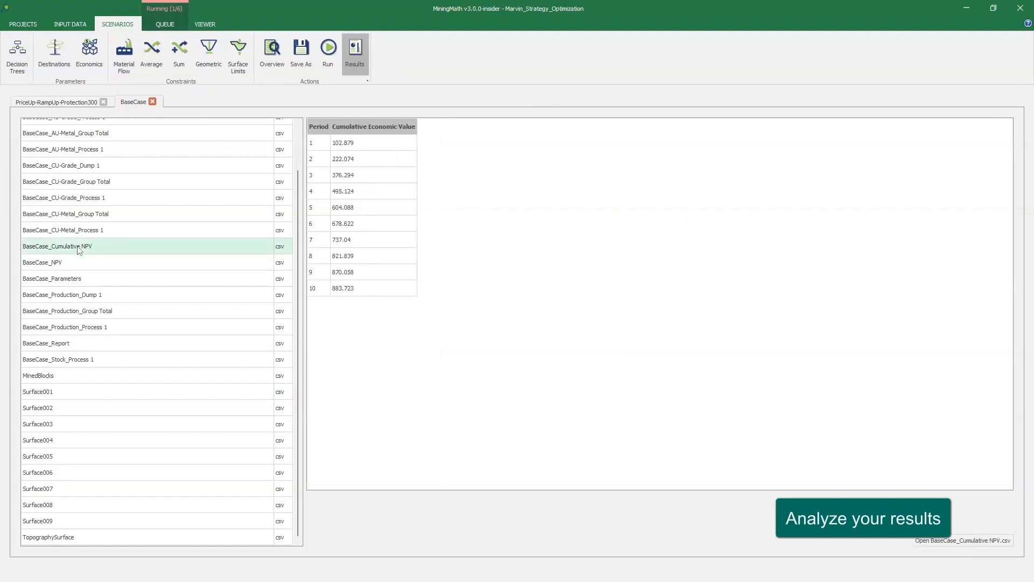
pyautogui.click(38, 375)
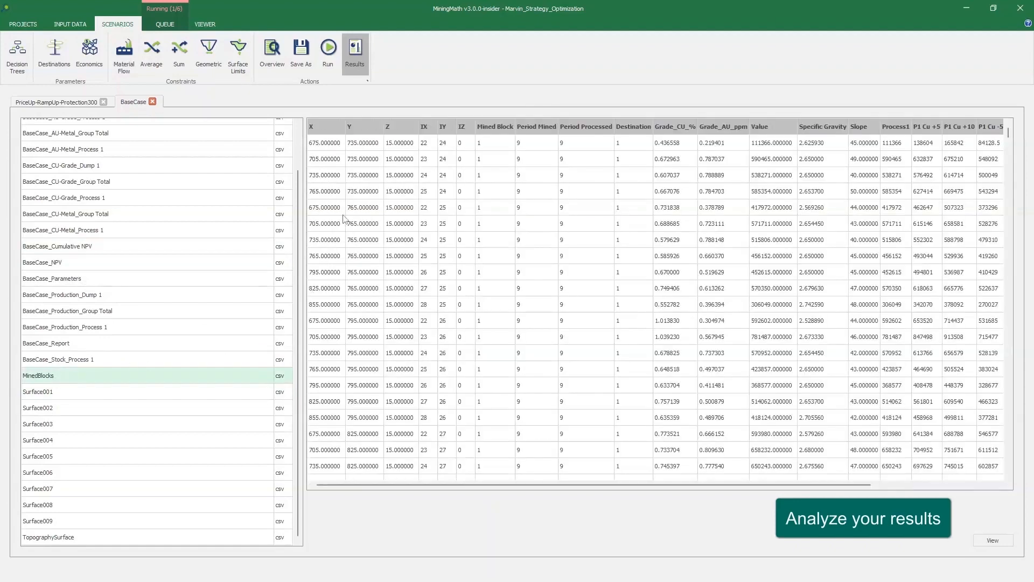